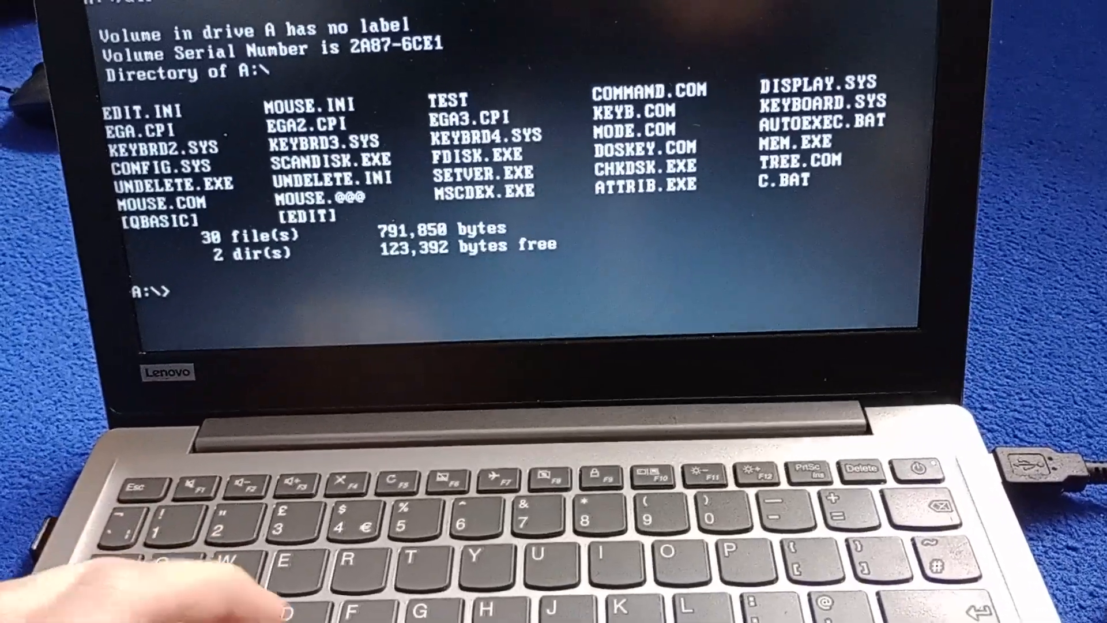
- Change into the QBASIC directory with cd qbasic and enter the qbasic command
text(cd)
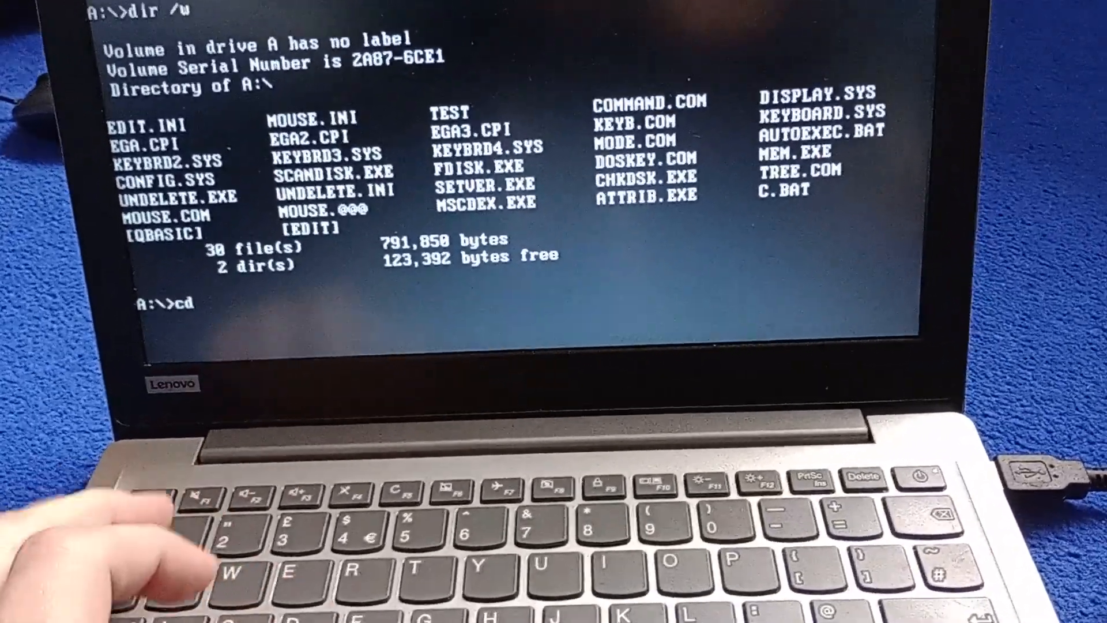
text(qb)
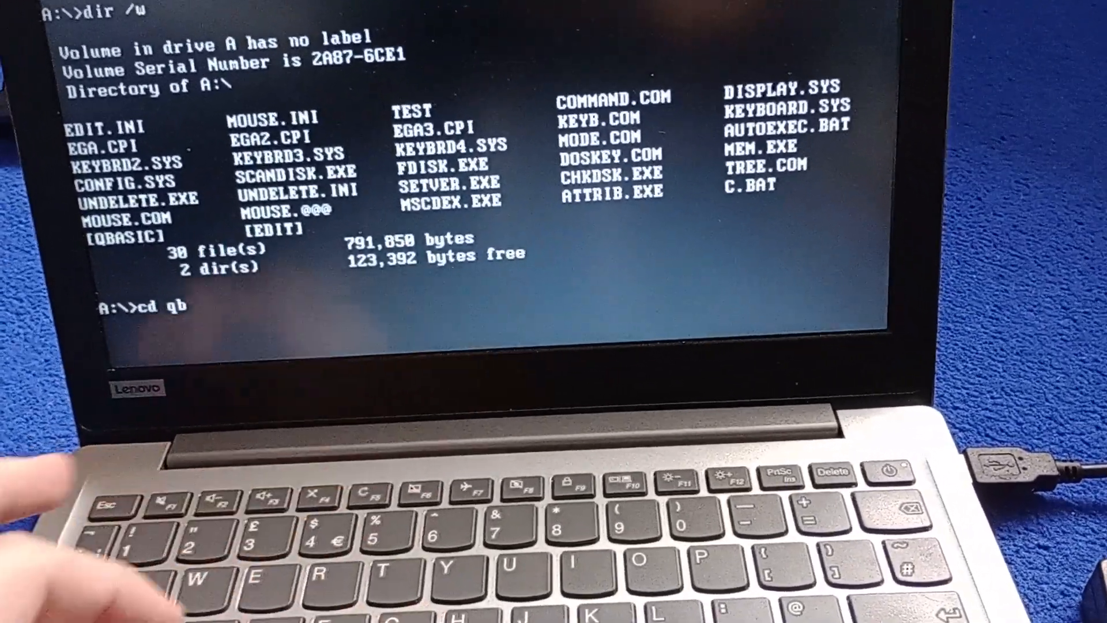
text(asic)
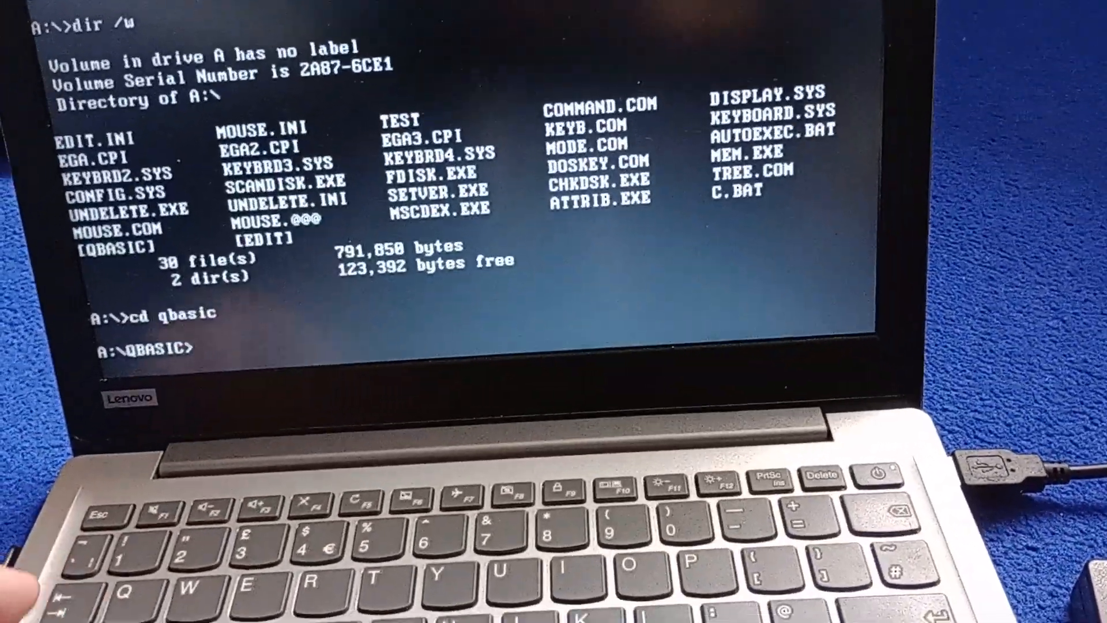
text(qb)
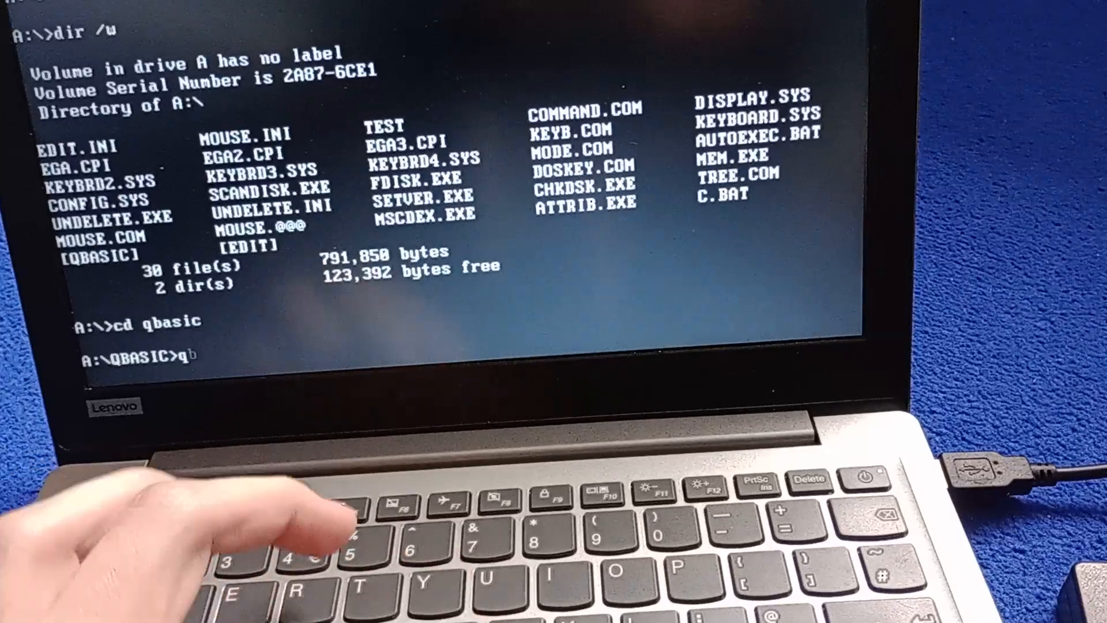
text(bas)
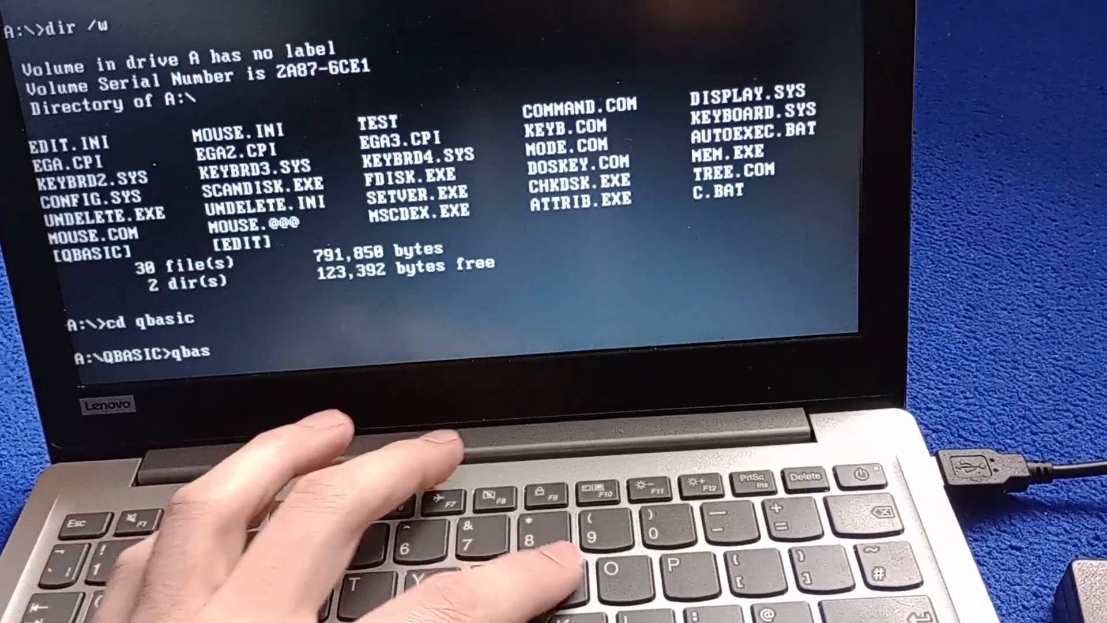
text(ic)
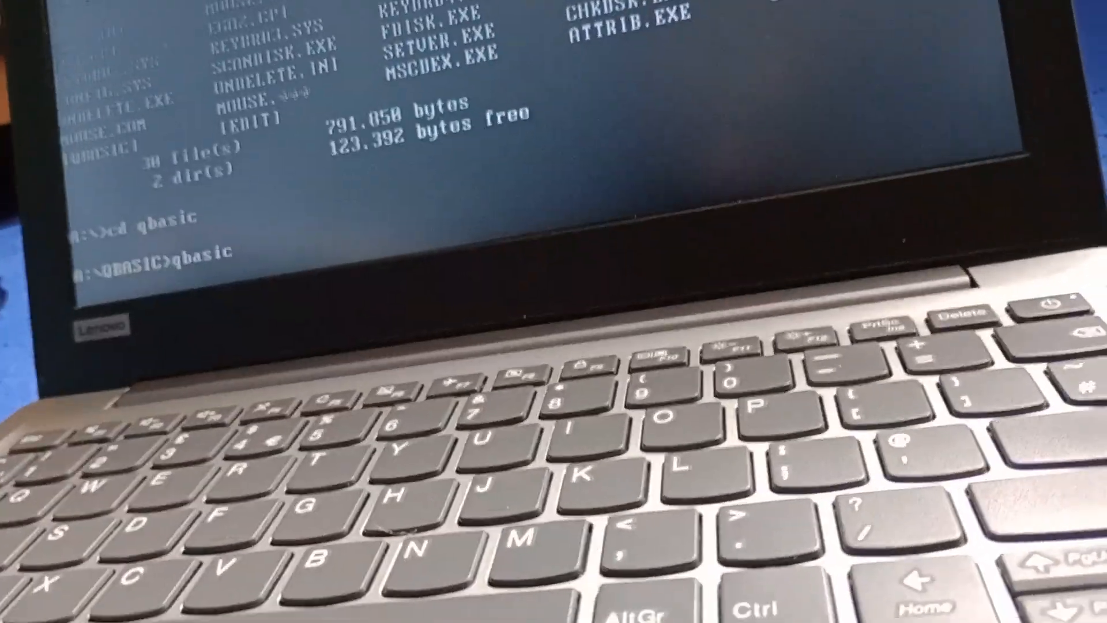
- Run qbasic to bring up the Welcome to MS-DOS QBasic dialog
key(enter)
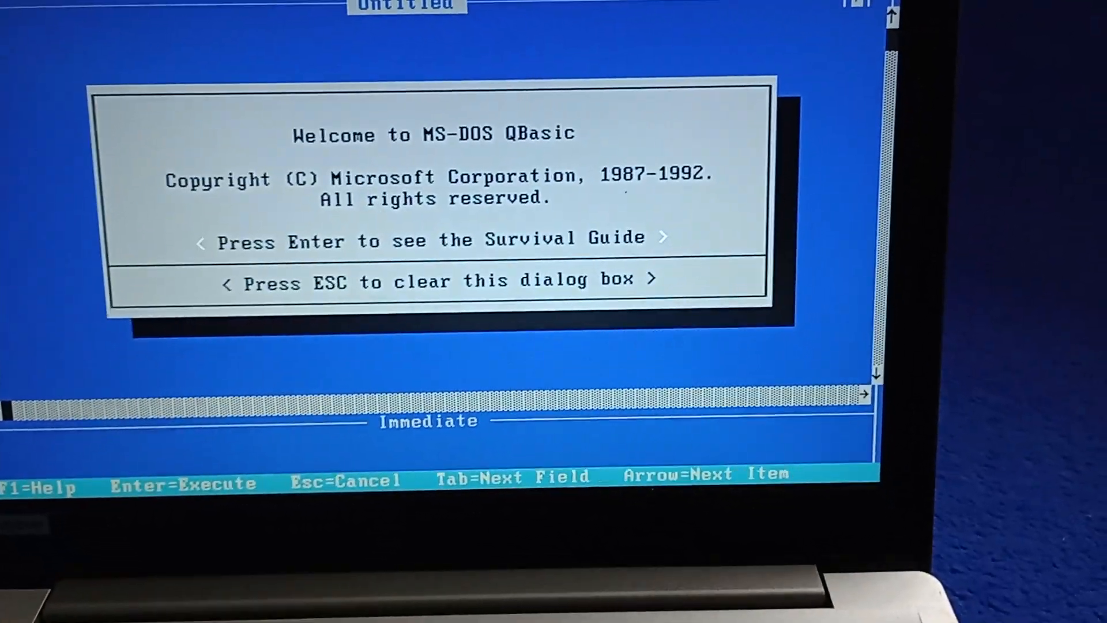
- View the QBasic Survival Guide help, then exit back to the A:\QBASIC> prompt
key(Escape)
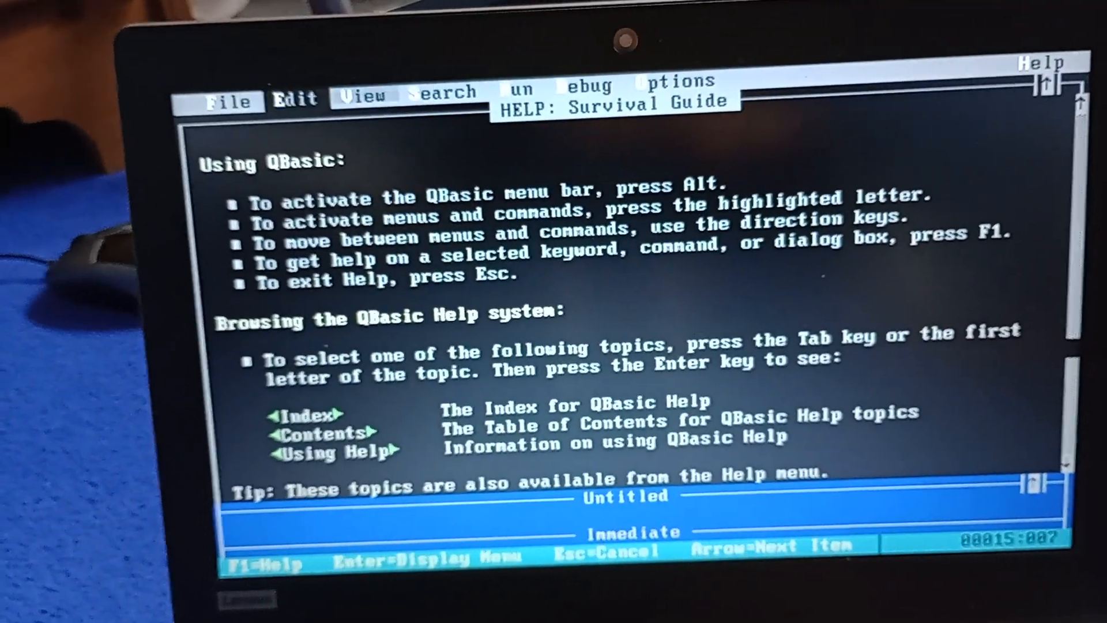
click(227, 101)
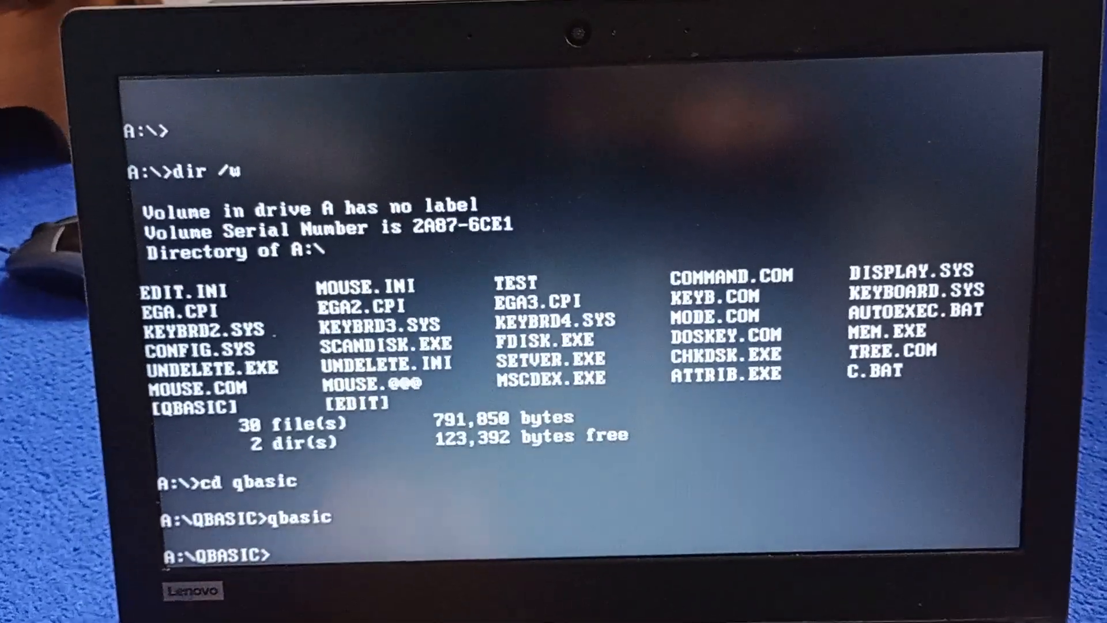
- Go up from QBASIC with cd.. and into EDIT to start the editor
text(cd..)
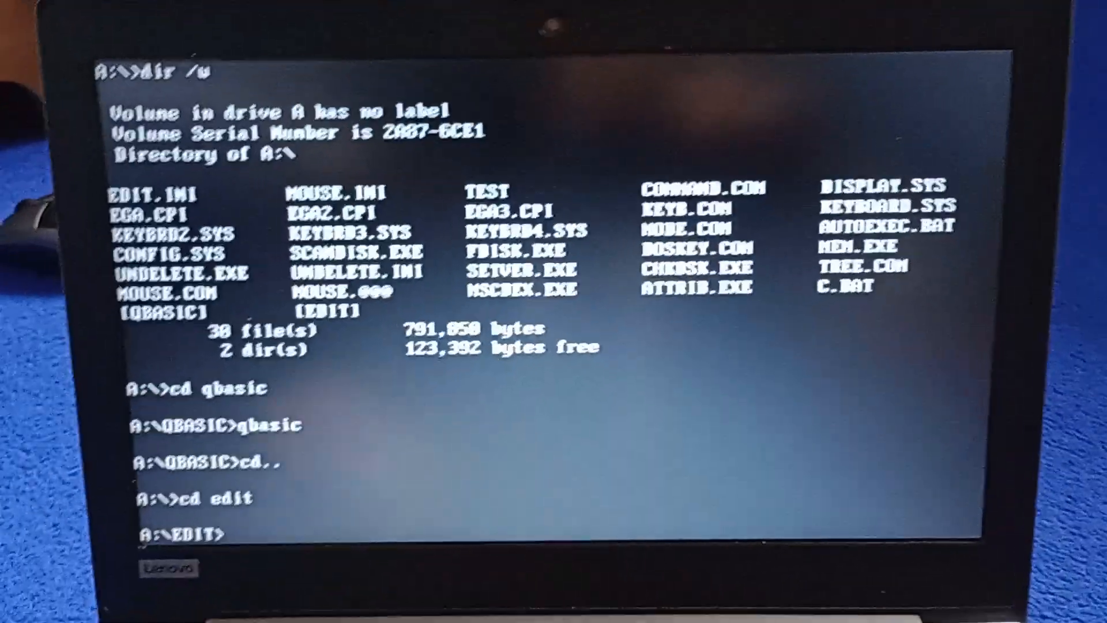
text(ed)
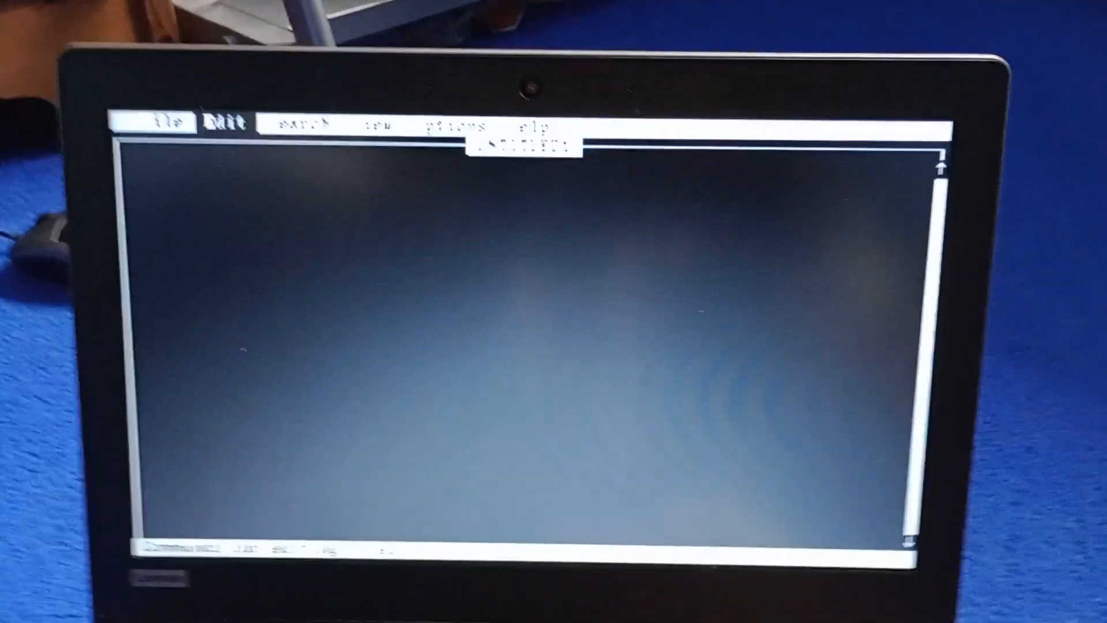
- Open the TEST file from the DOCS folder in MS-DOS Editor
click(156, 134)
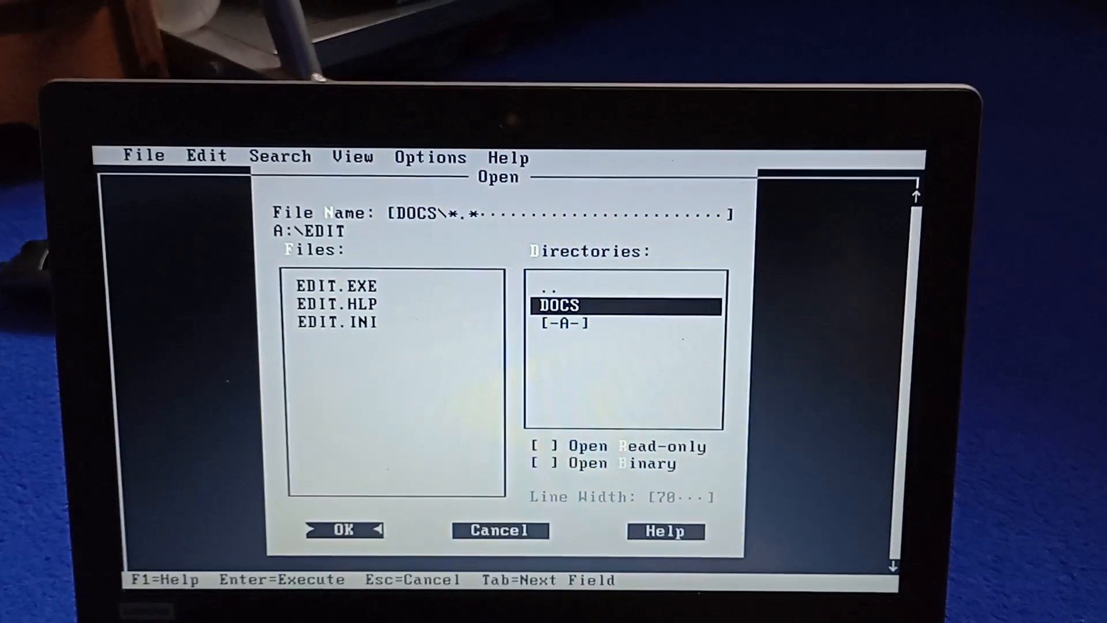
double_click(559, 305)
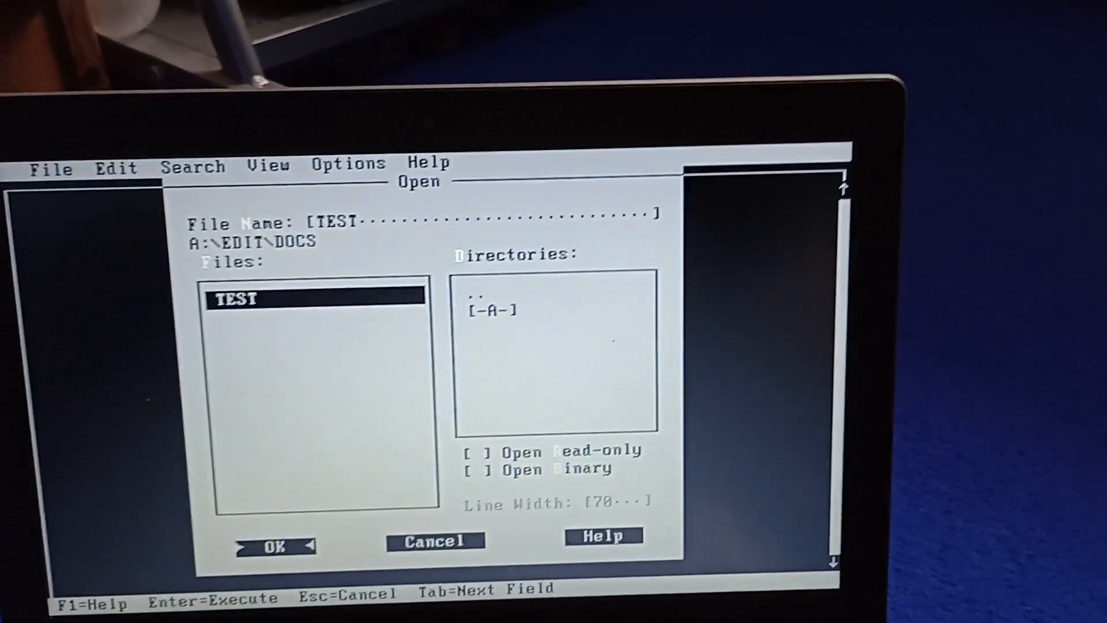
click(276, 546)
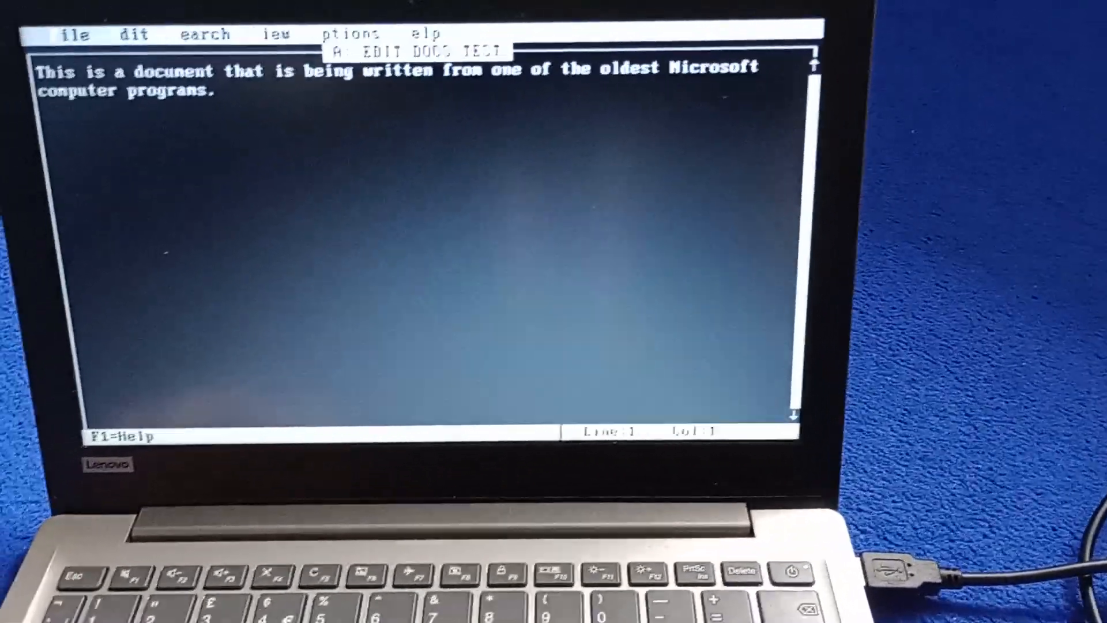
click(70, 32)
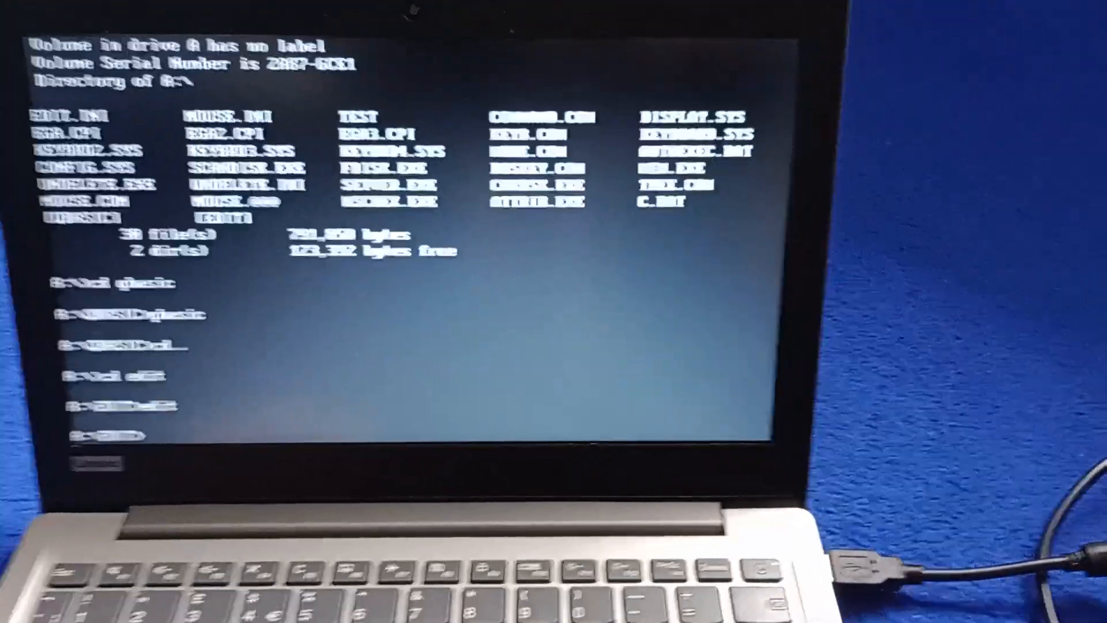
- Begin typing the command 'shiu' at the A:\EDIT> prompt
text(shi)
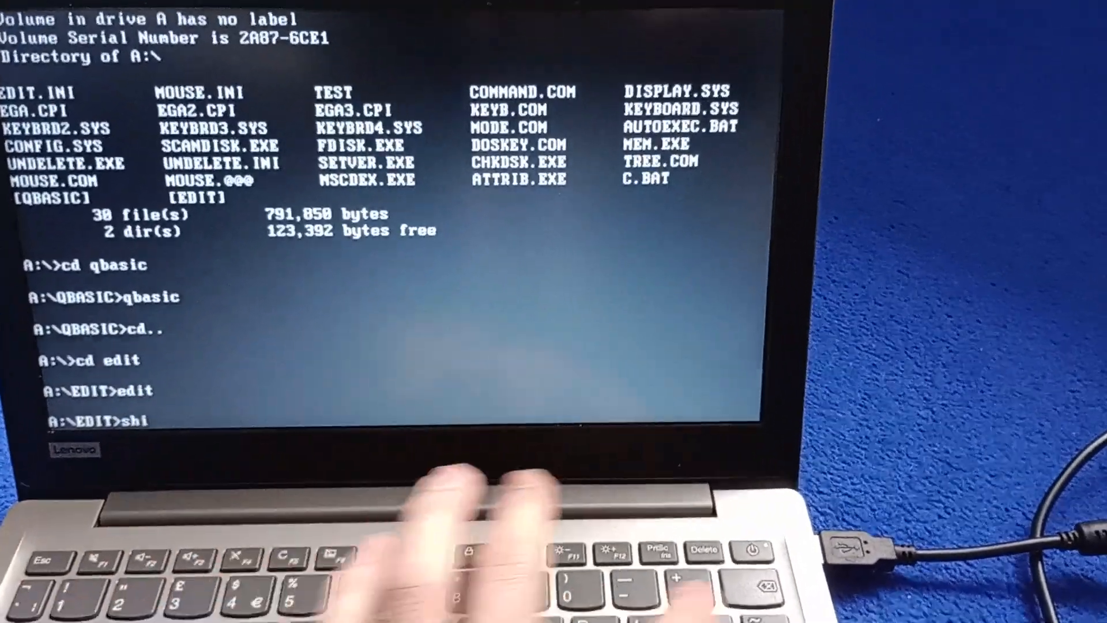
text(u)
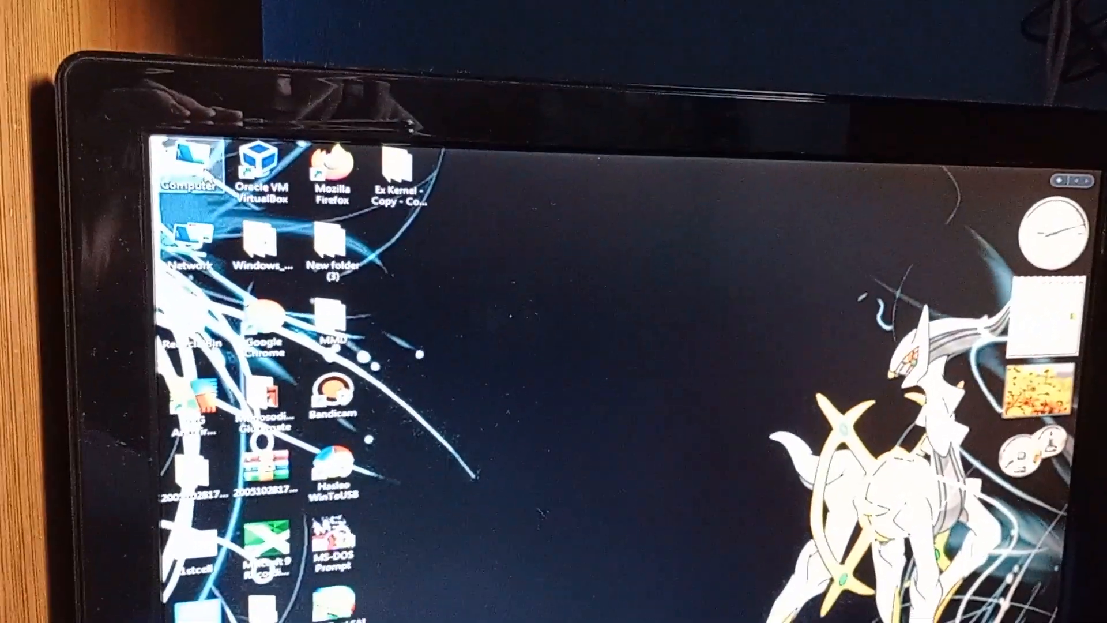
- Bring up the context menu for Computer on the Vista desktop
right_click(472, 328)
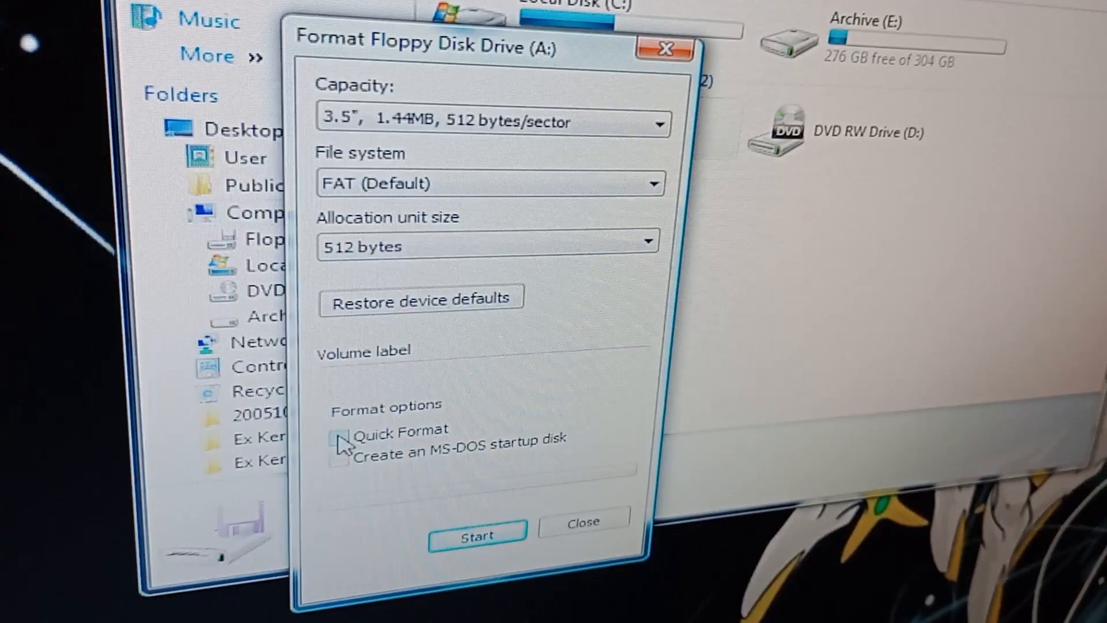
- Quick-format floppy A: as an MS-DOS startup disk, confirming data erasure
click(342, 431)
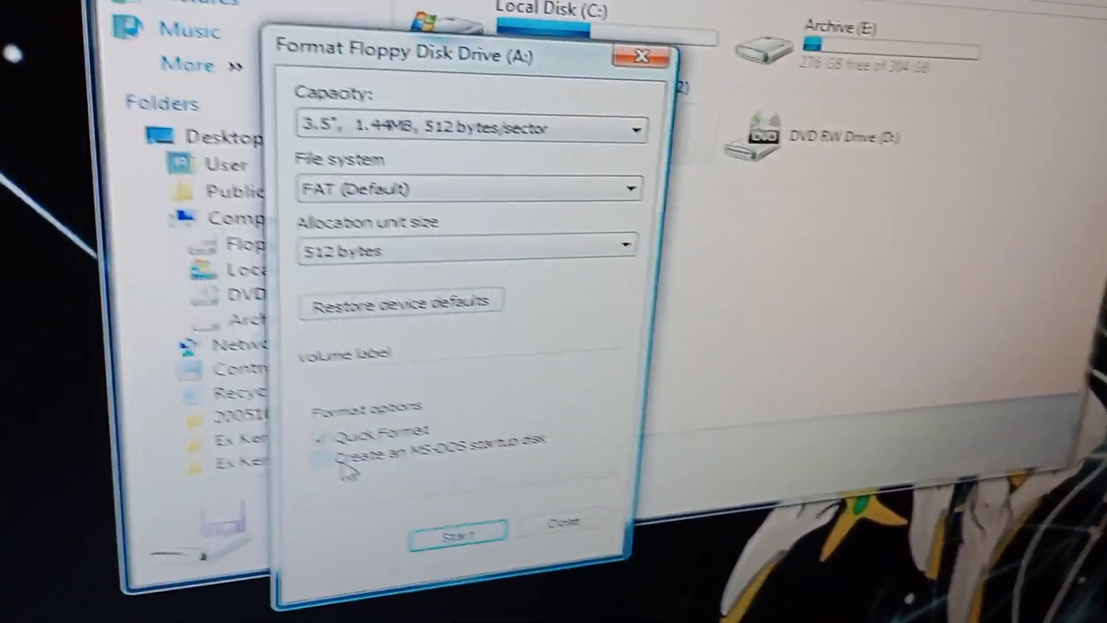
click(321, 449)
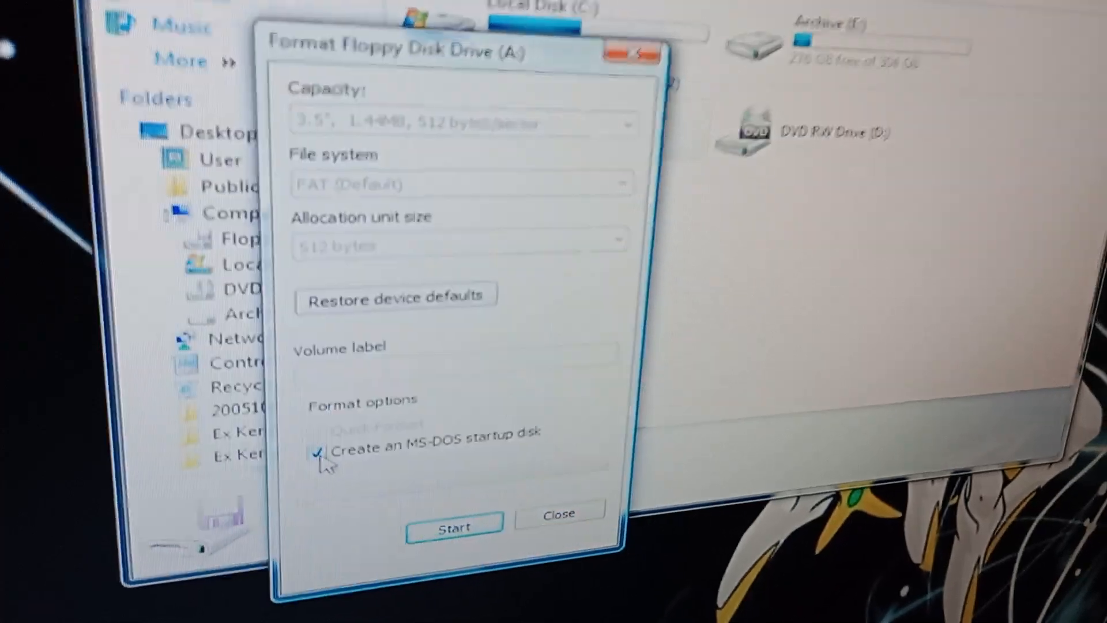
click(455, 526)
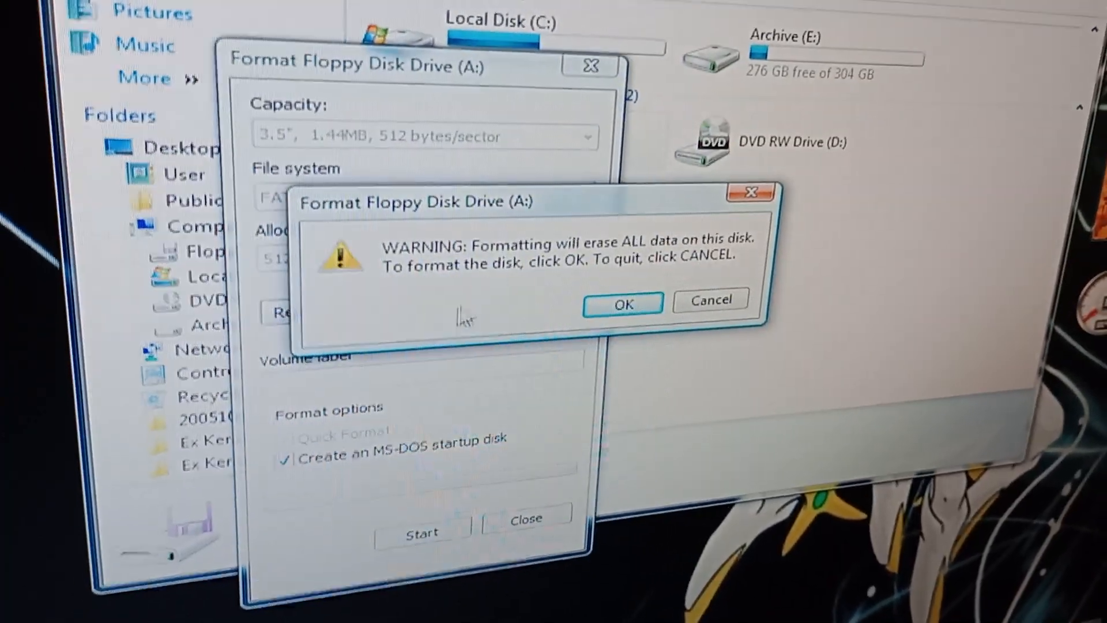
click(617, 302)
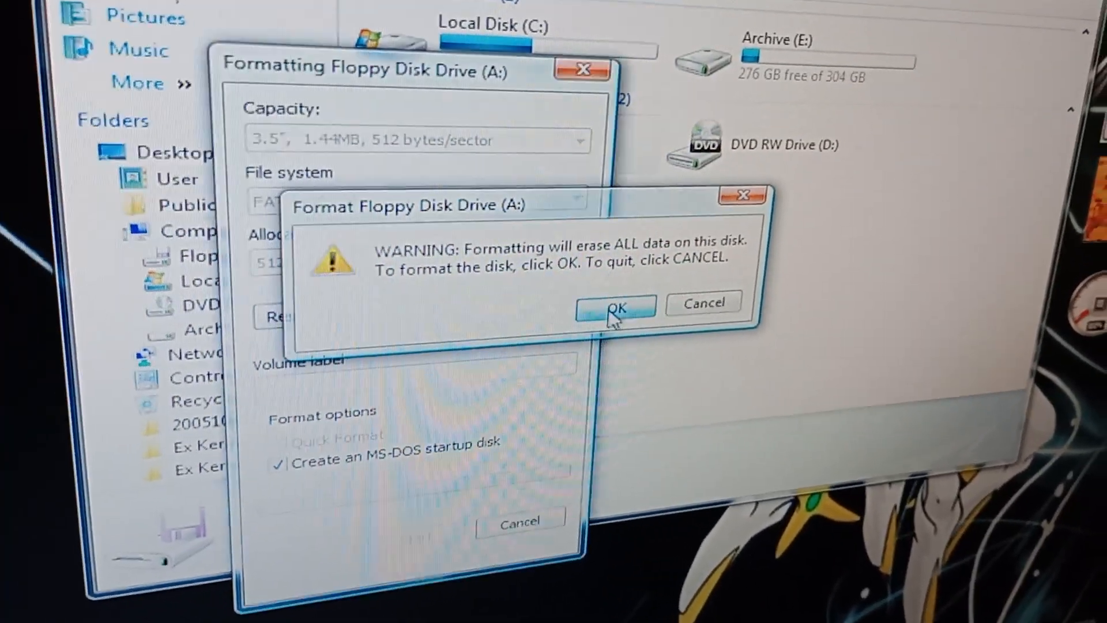
click(613, 305)
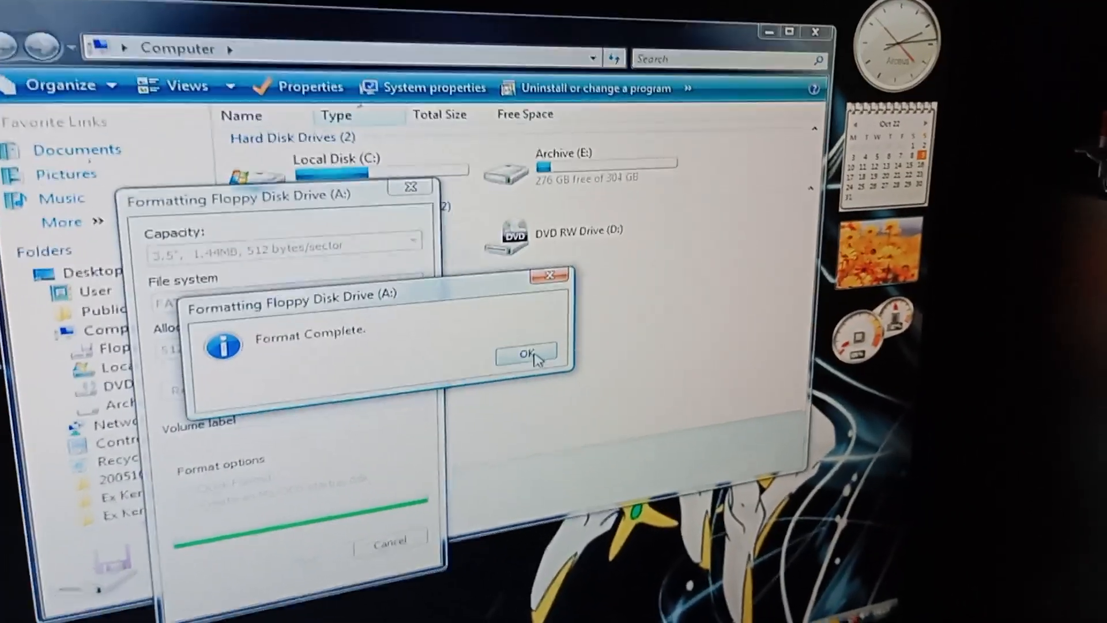
- Acknowledge Format Complete and close the floppy format window
click(526, 352)
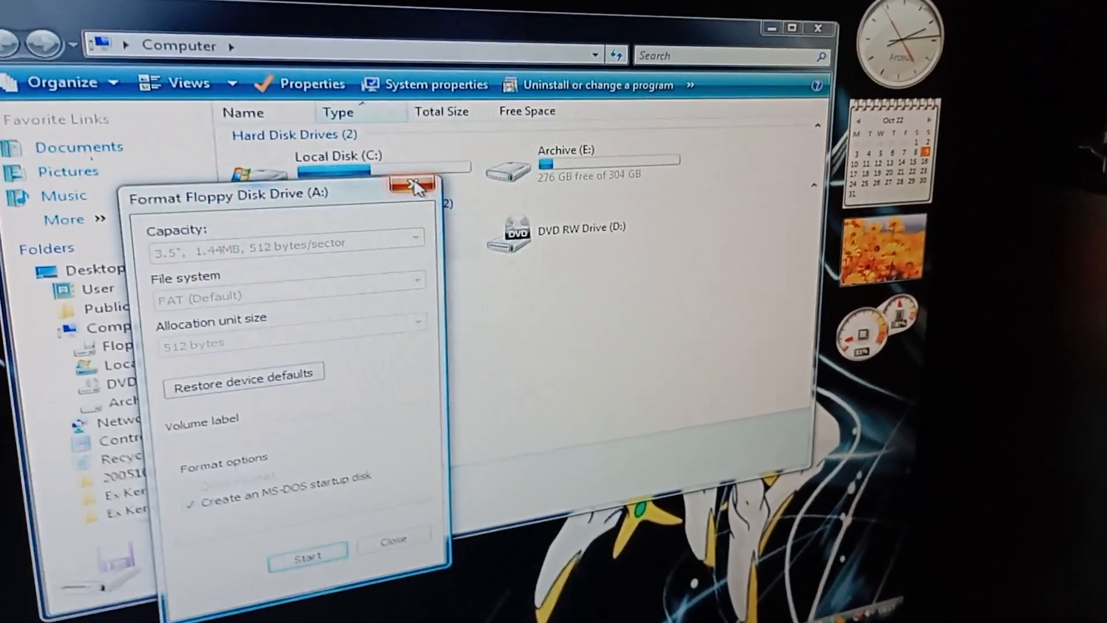
click(411, 185)
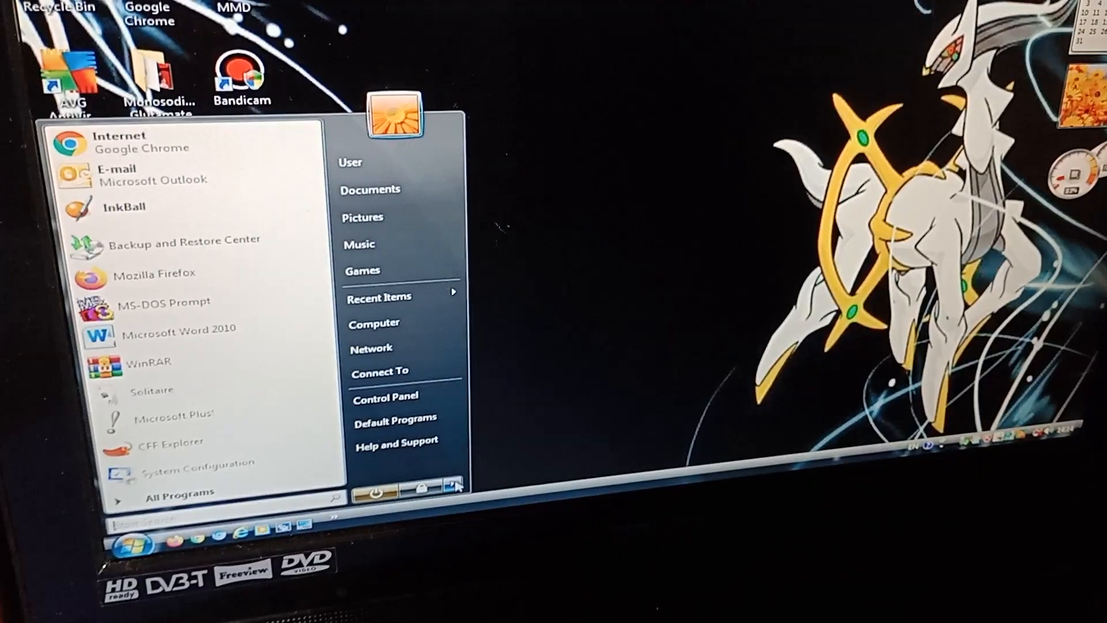
- Restart Vista from the Start menu's shut-down options to boot from the floppy
click(449, 490)
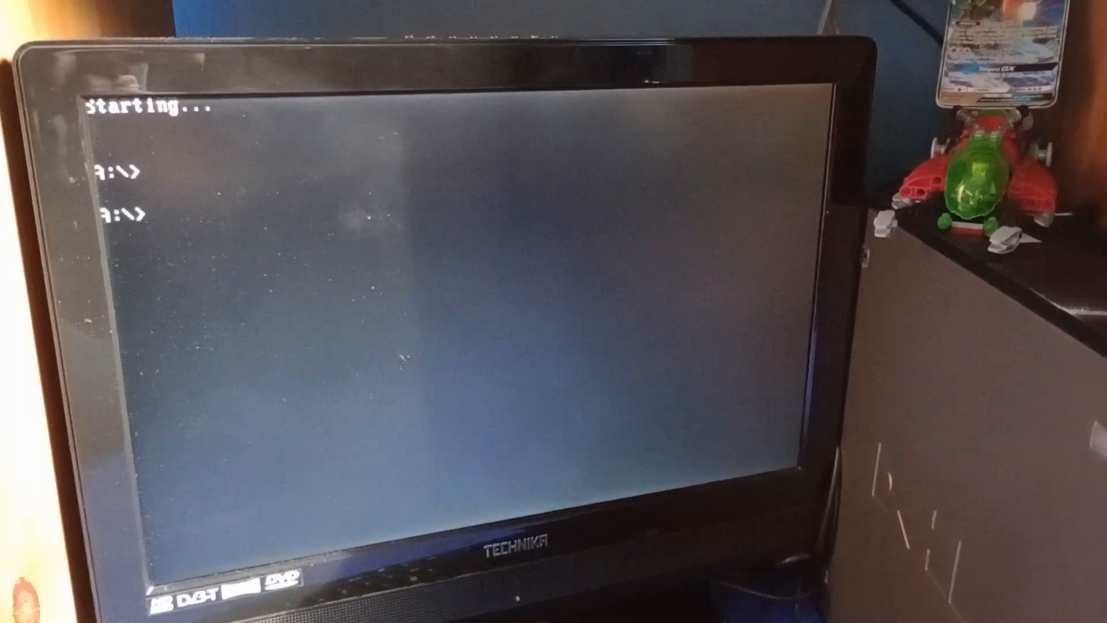
- Run dir /w to list the floppy's 13 files, including COMMAND.COM and AUTOEXEC.BAT, in wide format
text(dir /w)
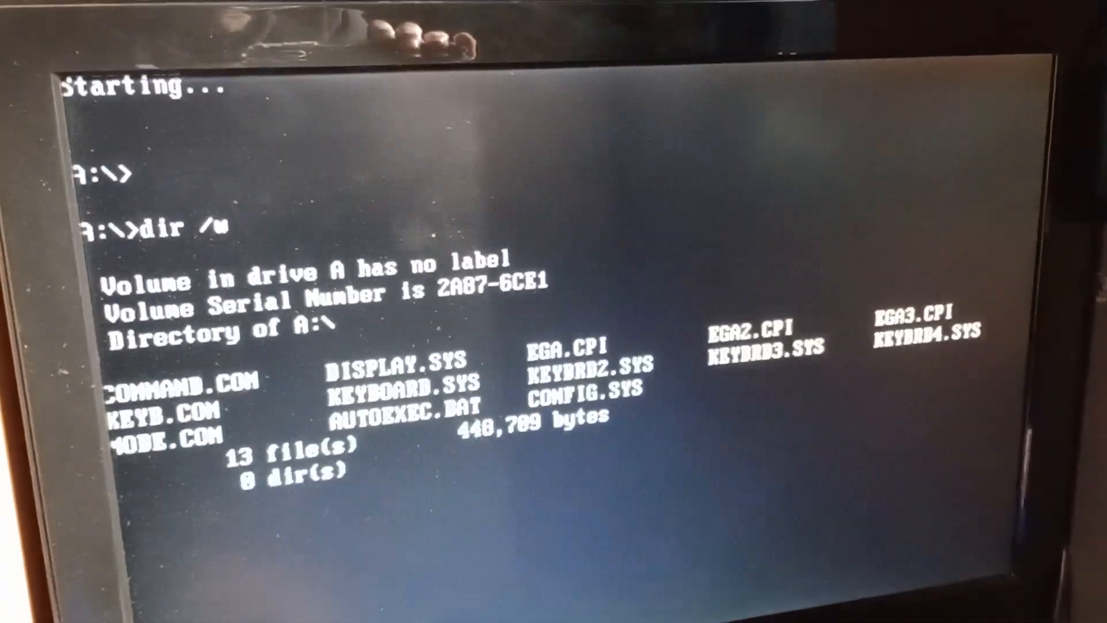